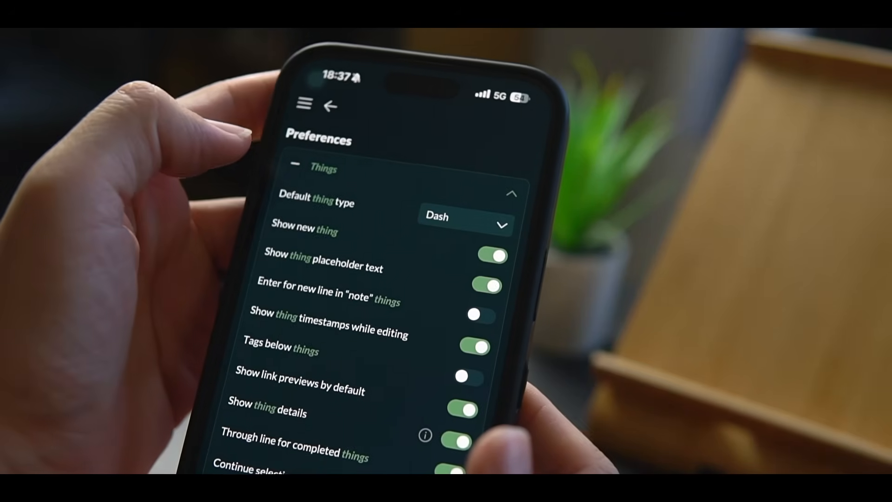
# Start a live audio recording from the open checklist note's attachment menu
pyautogui.scroll(-3)
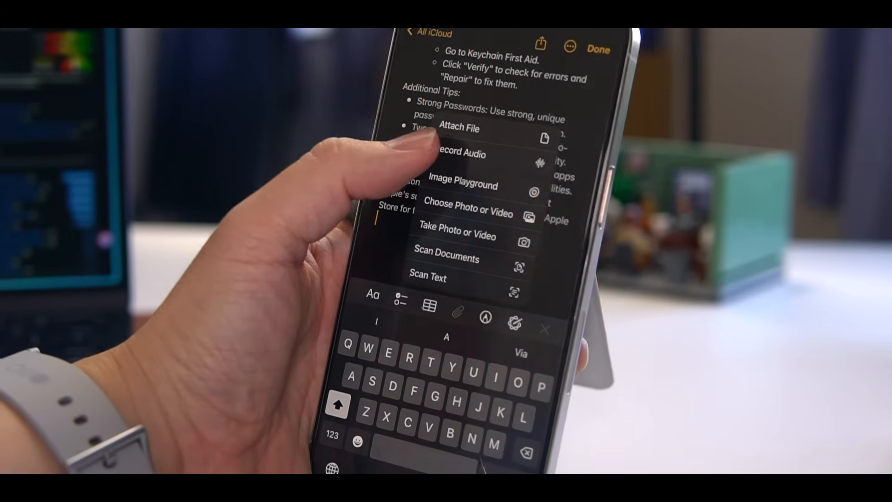
pyautogui.click(454, 153)
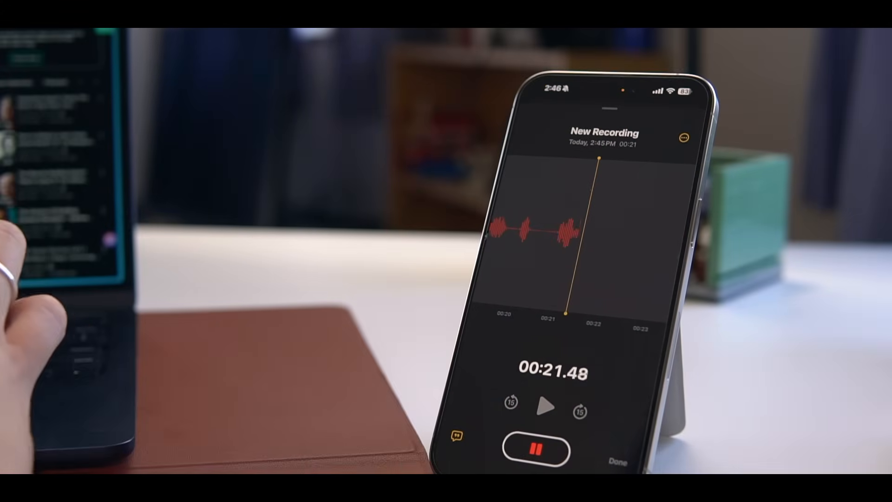